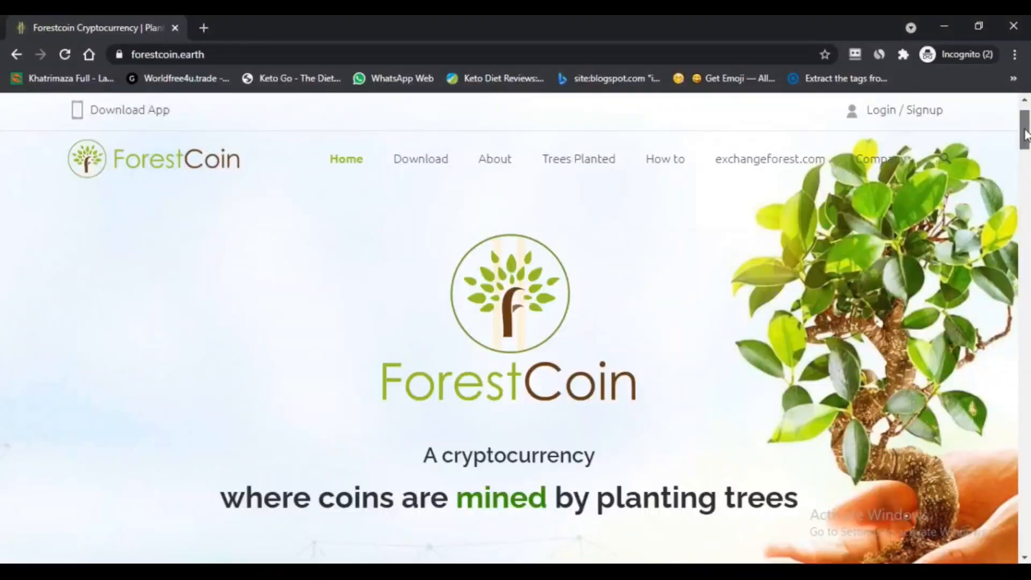
{"action": "scroll", "scroll_direction": "down", "scroll_amount": 3}
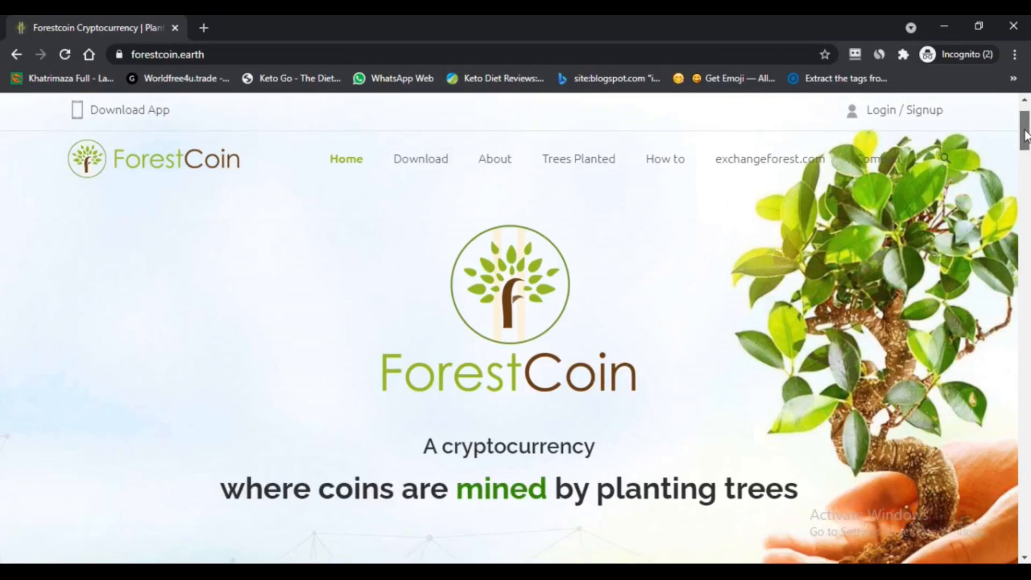
{"action": "scroll", "scroll_direction": "down", "scroll_amount": 3}
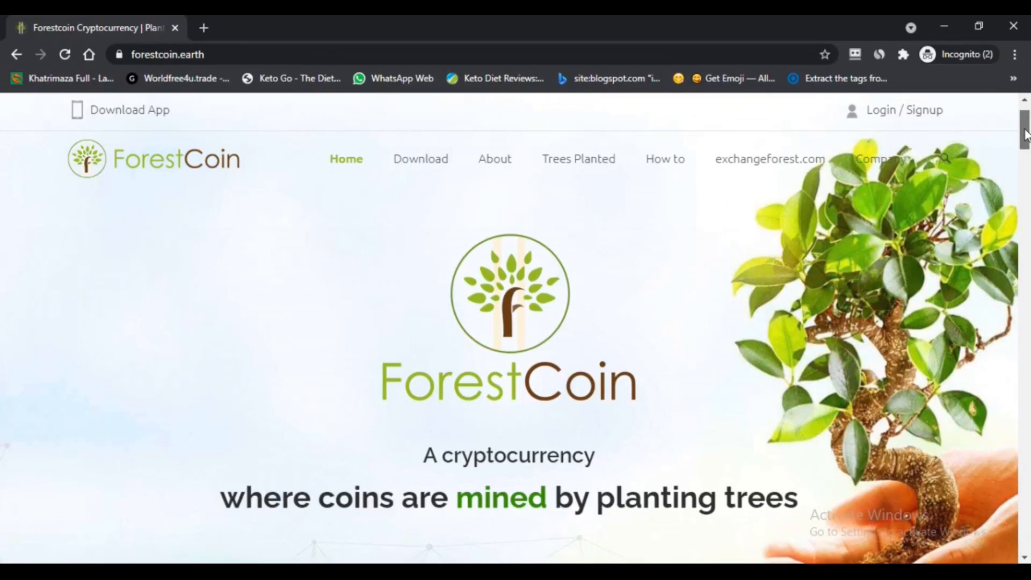
{"action": "scroll", "scroll_direction": "down", "scroll_amount": 3}
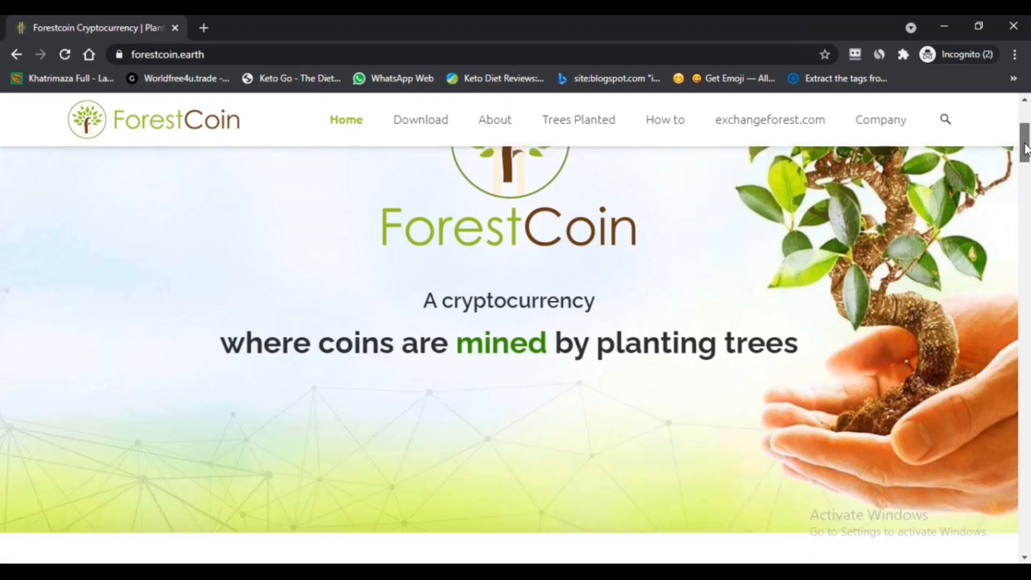
{"action": "scroll", "scroll_direction": "up", "scroll_amount": 3}
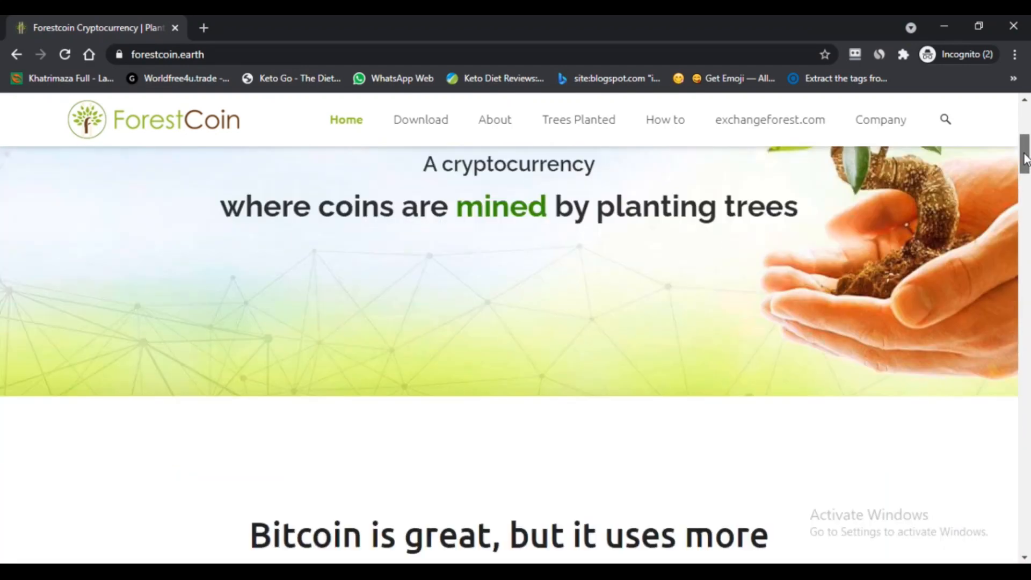
{"action": "scroll", "scroll_direction": "down", "scroll_amount": 3}
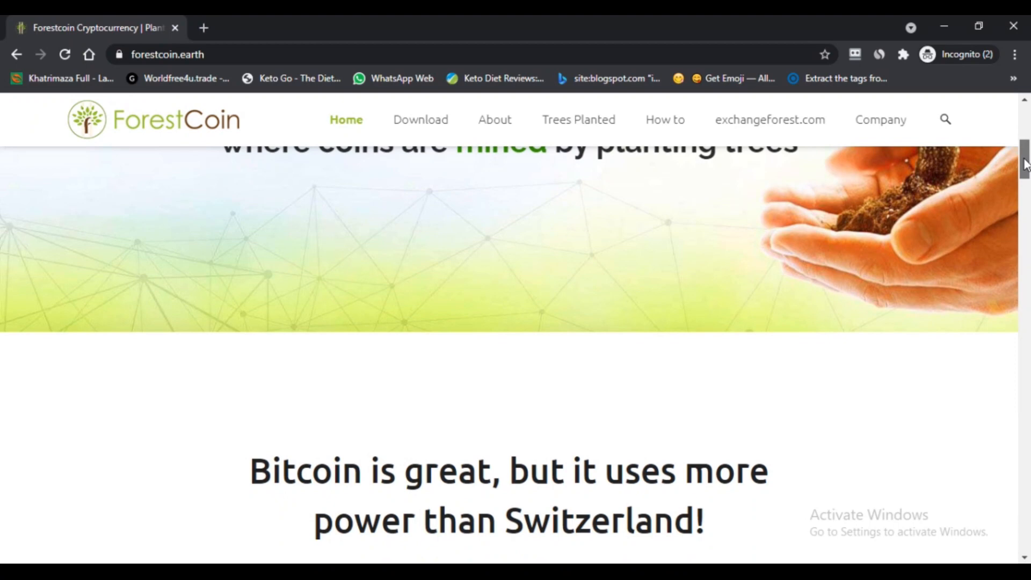
{"action": "scroll", "scroll_direction": "down", "scroll_amount": 3}
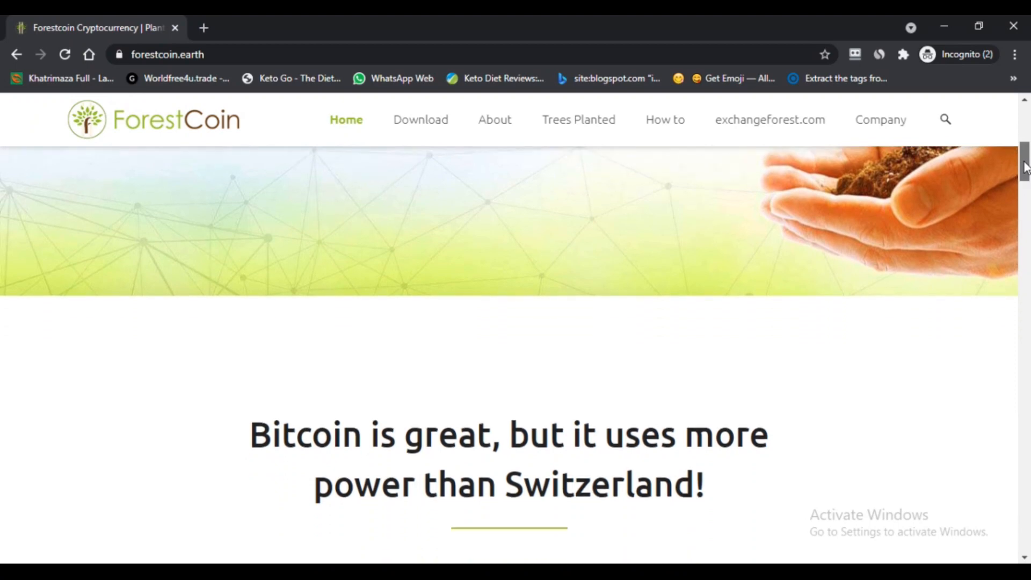
{"action": "scroll", "scroll_direction": "down", "scroll_amount": 3}
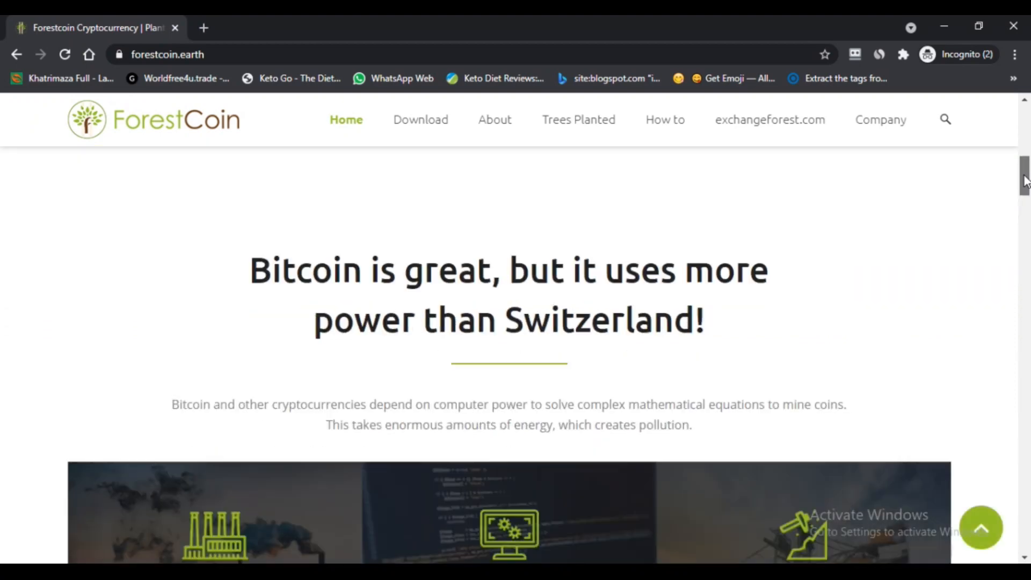
{"action": "scroll", "scroll_direction": "down", "scroll_amount": 3}
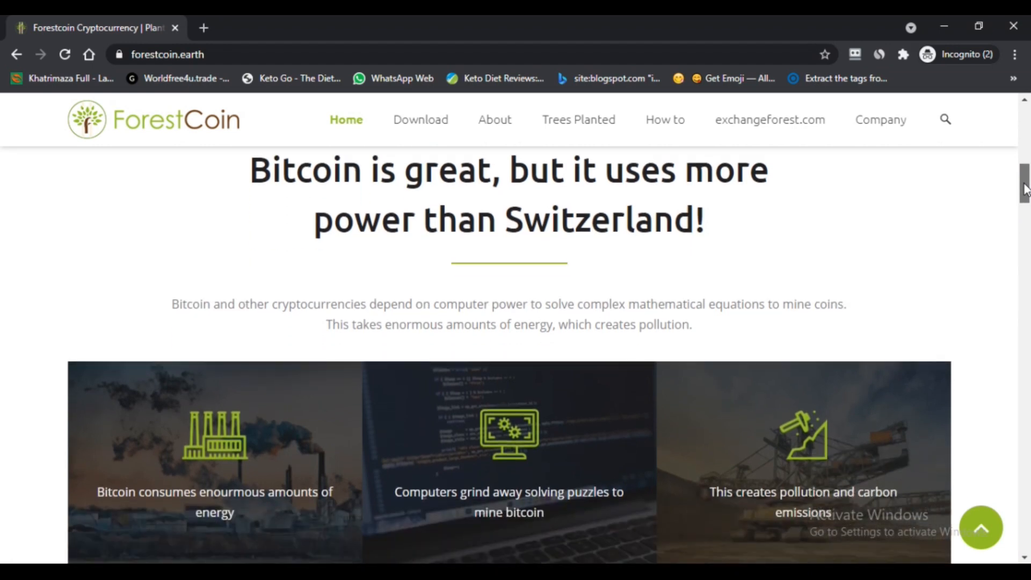
{"action": "scroll", "scroll_direction": "down", "scroll_amount": 3}
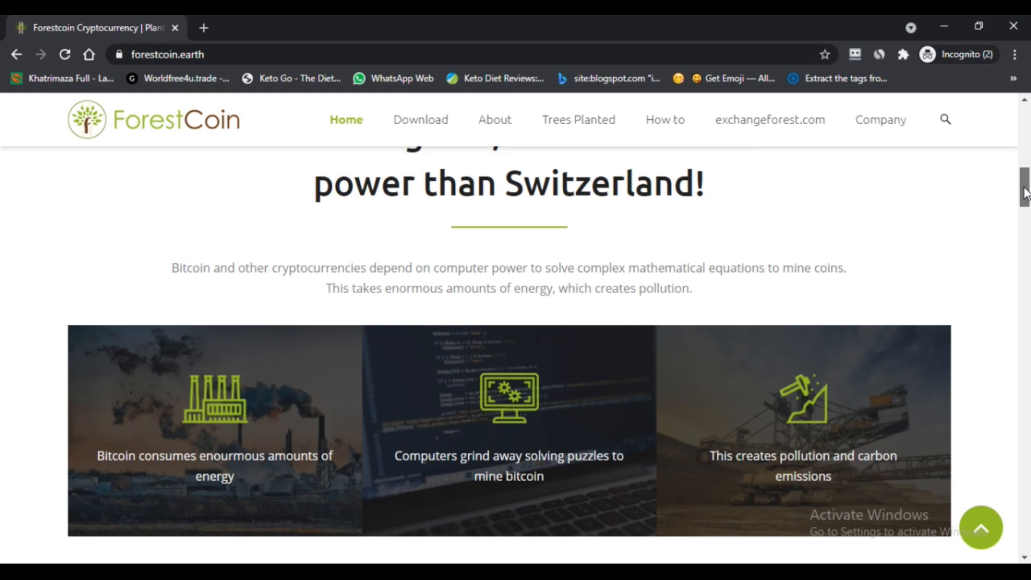
{"action": "scroll", "scroll_direction": "down", "scroll_amount": 3}
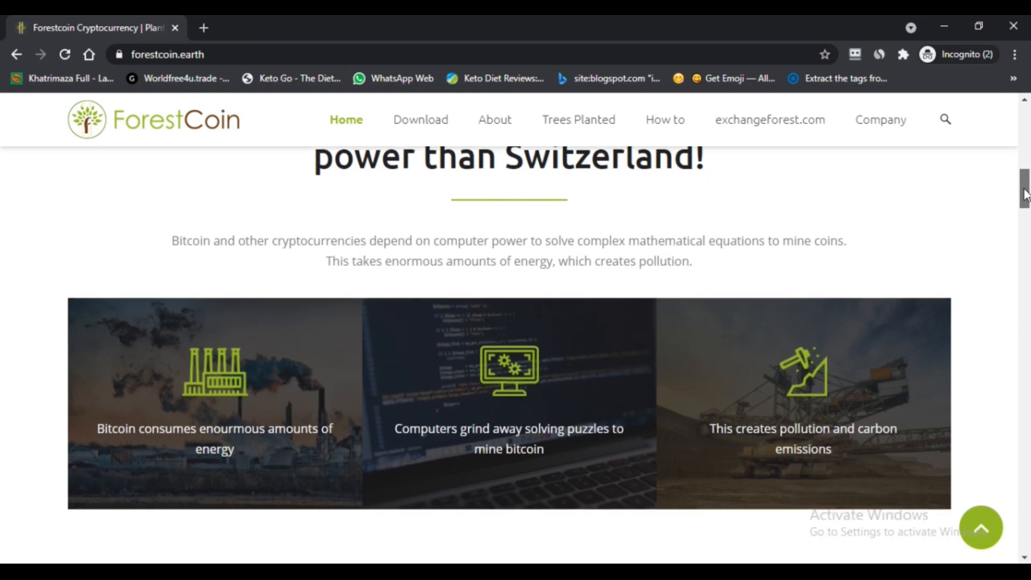
{"action": "scroll", "scroll_direction": "down", "scroll_amount": 3}
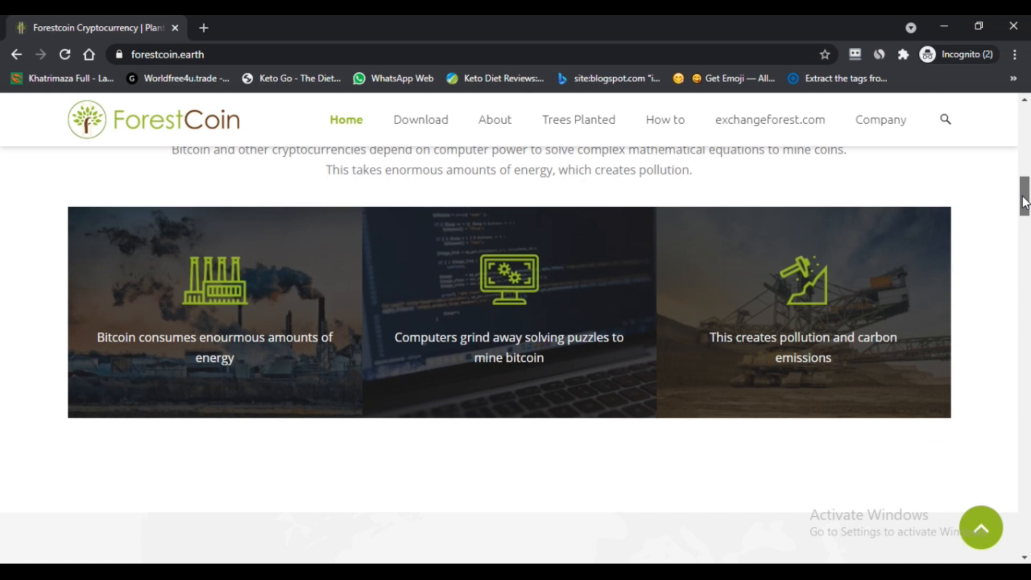
{"action": "scroll", "scroll_direction": "down", "scroll_amount": 3}
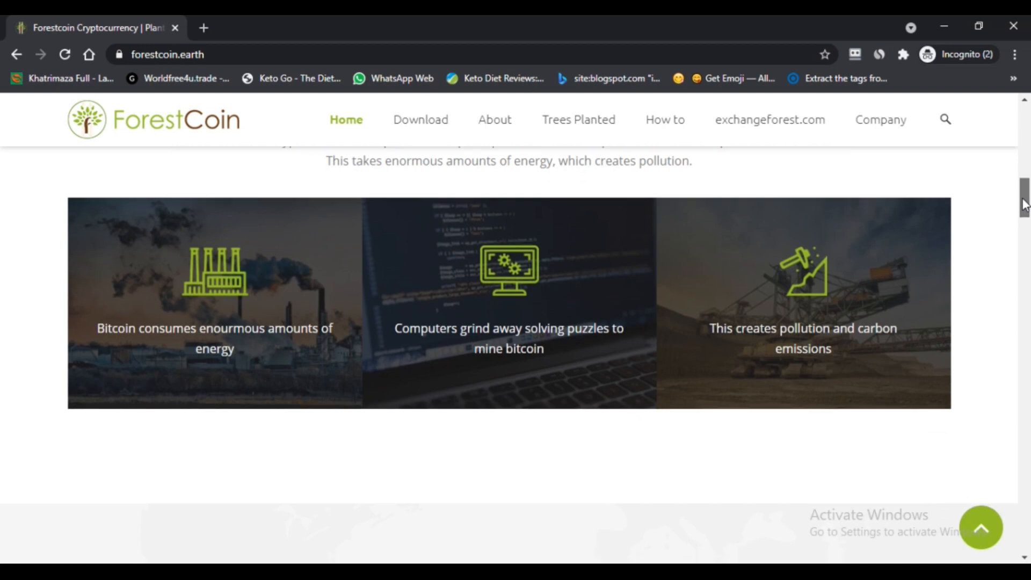
{"action": "scroll", "scroll_direction": "down", "scroll_amount": 3}
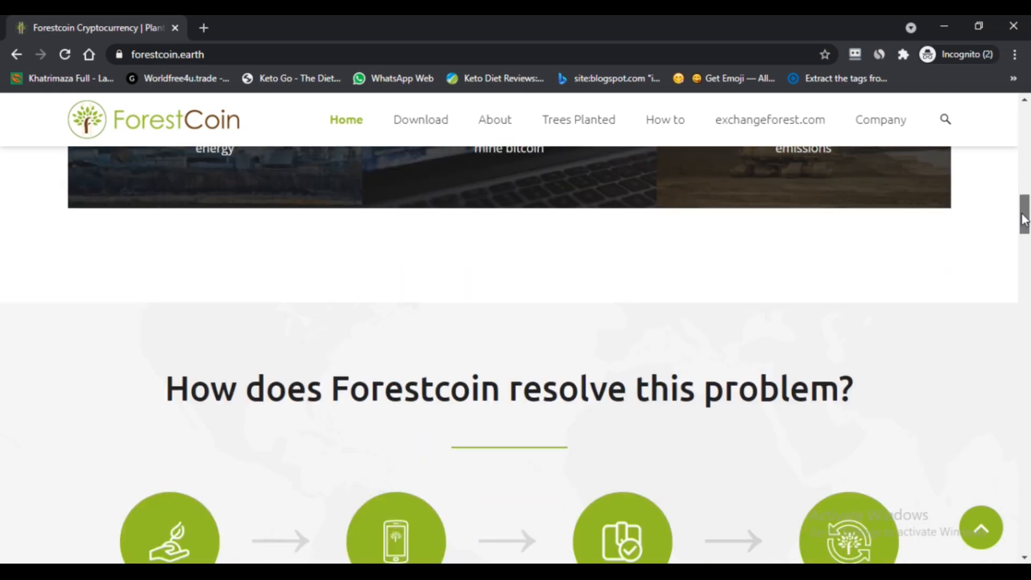
{"action": "scroll", "scroll_direction": "down", "scroll_amount": 3}
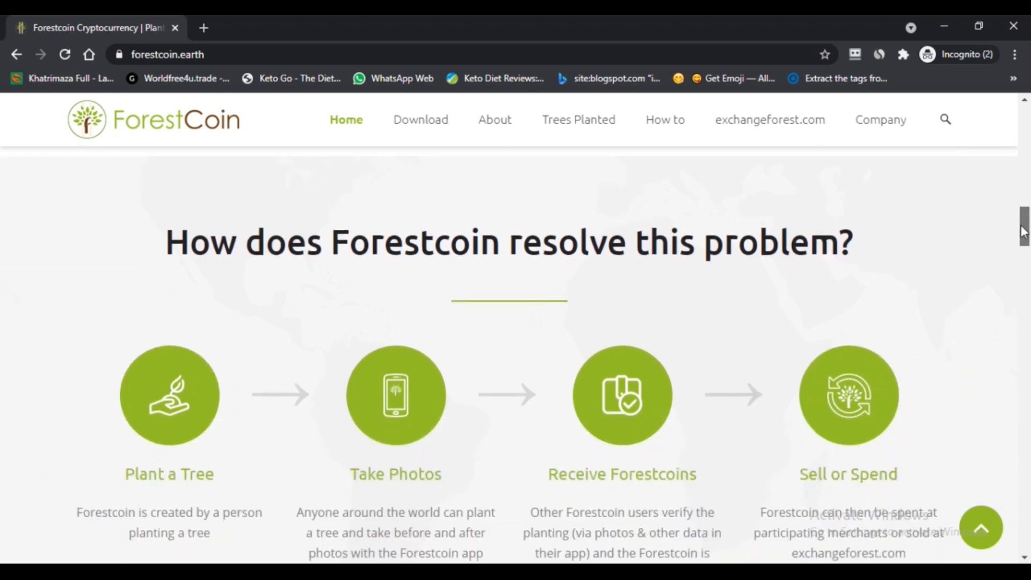
{"action": "scroll", "scroll_direction": "down", "scroll_amount": 3}
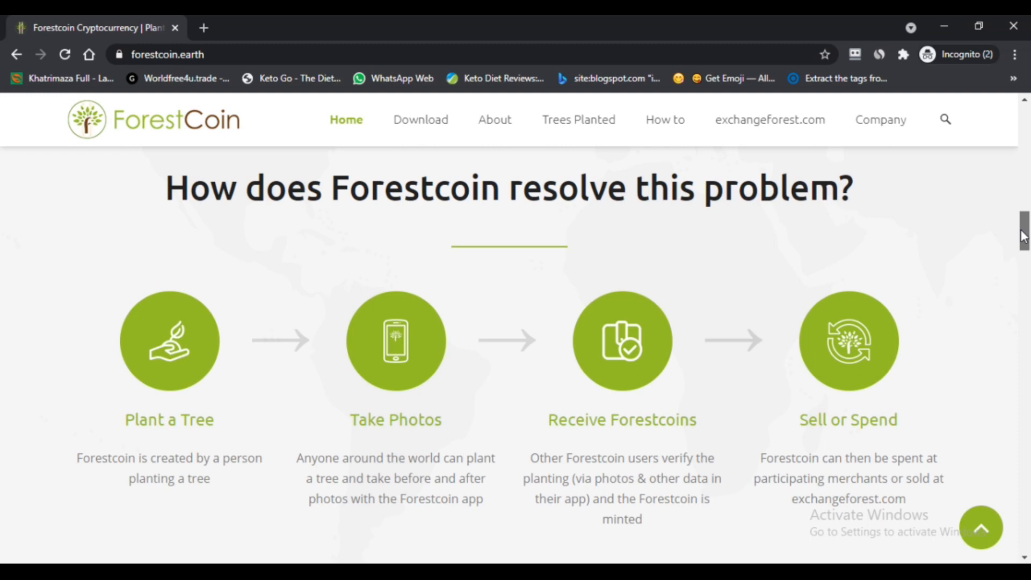
{"action": "scroll", "scroll_direction": "down", "scroll_amount": 3}
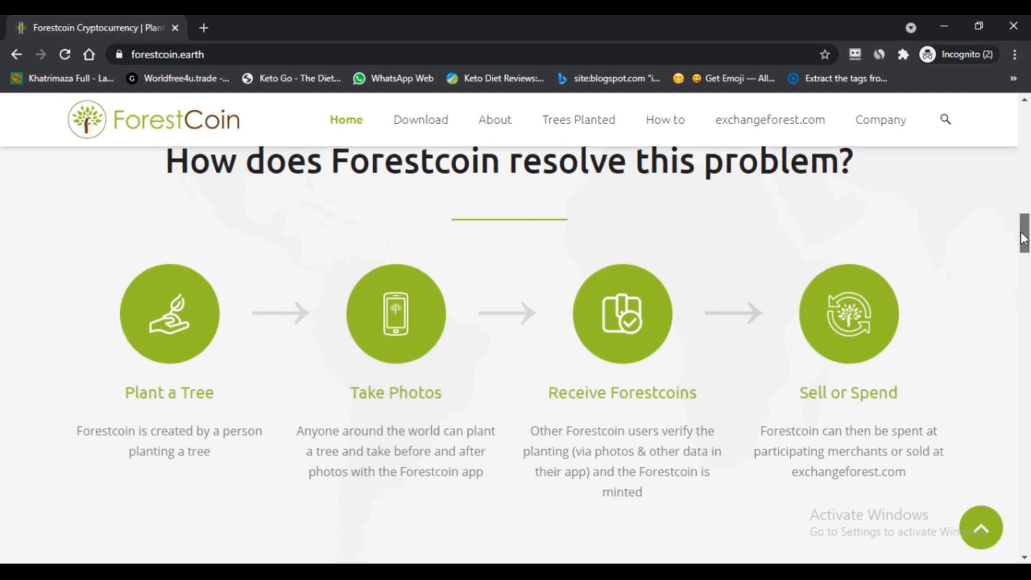
{"action": "scroll", "scroll_direction": "down", "scroll_amount": 3}
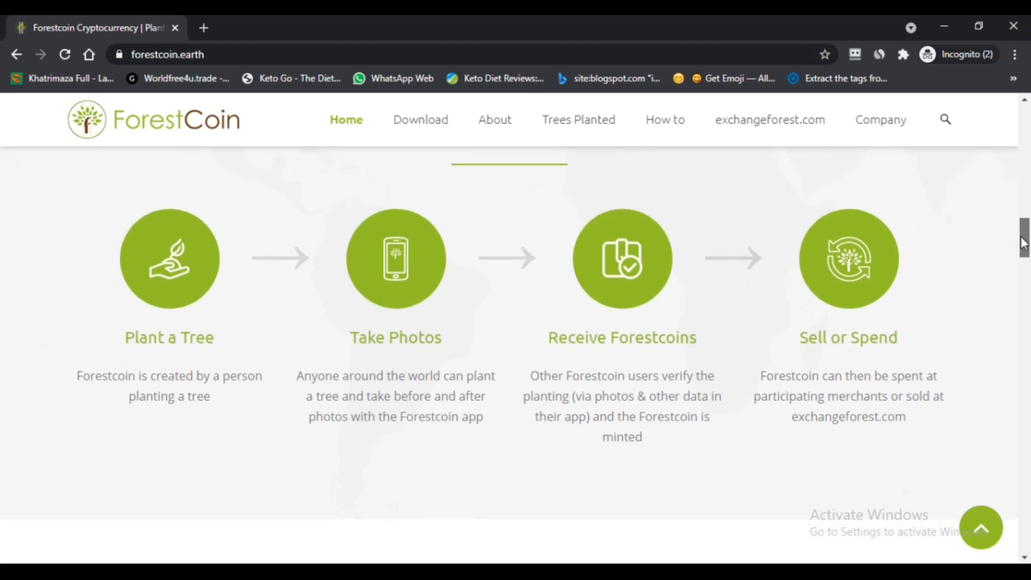
{"action": "scroll", "scroll_direction": "down", "scroll_amount": 3}
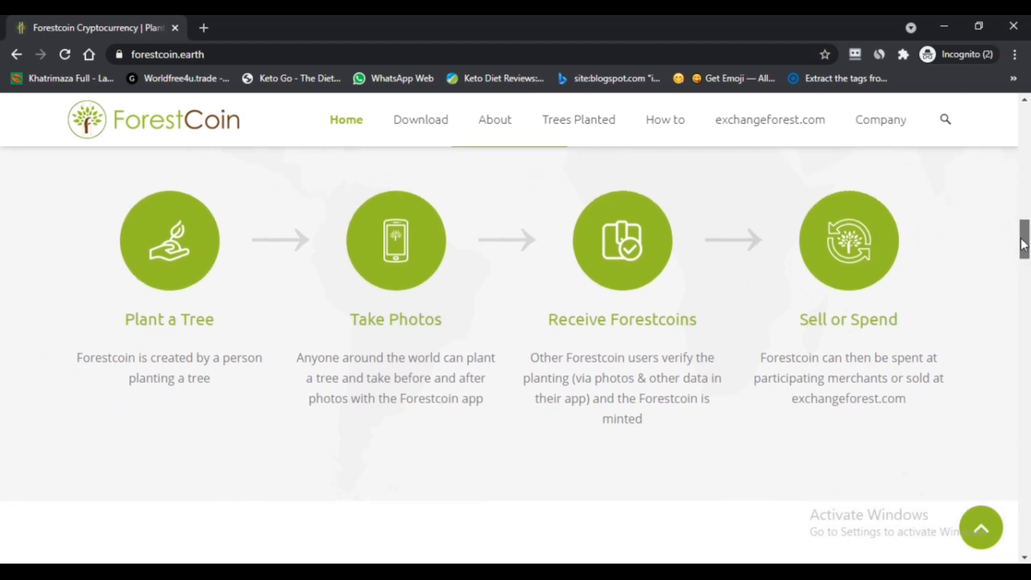
{"action": "scroll", "scroll_direction": "down", "scroll_amount": 3}
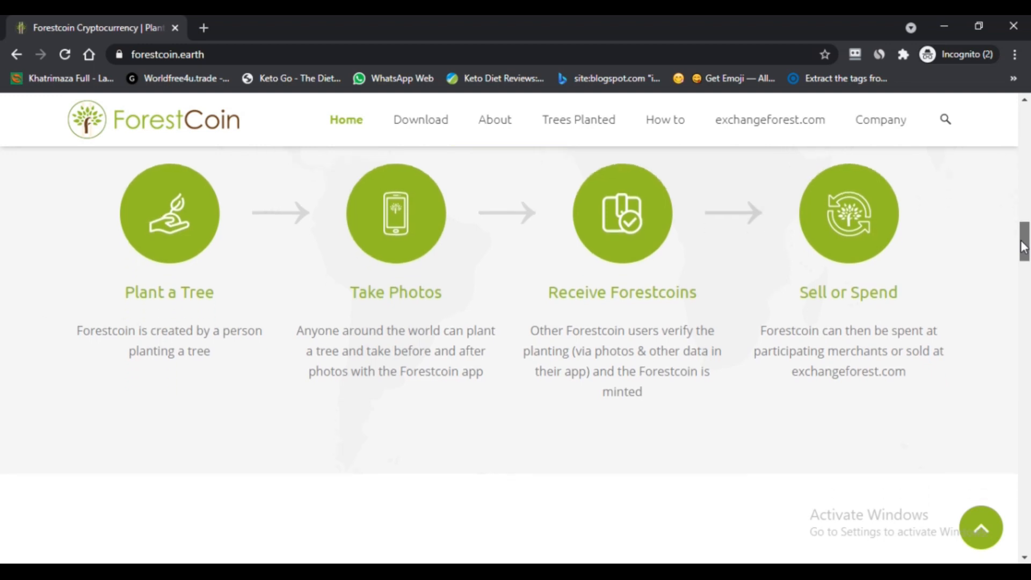
{"action": "scroll", "scroll_direction": "down", "scroll_amount": 3}
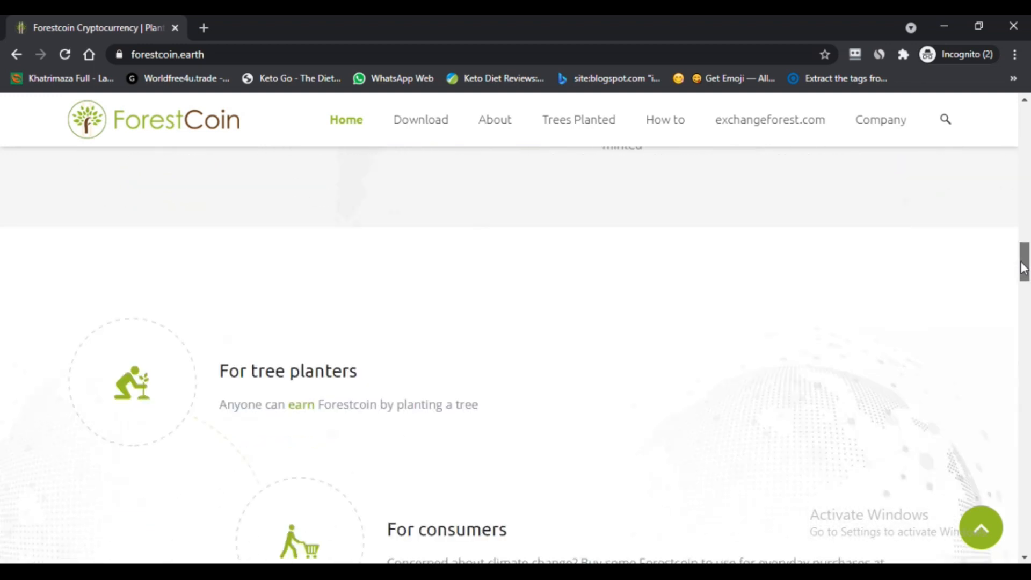
{"action": "scroll", "scroll_direction": "down", "scroll_amount": 3}
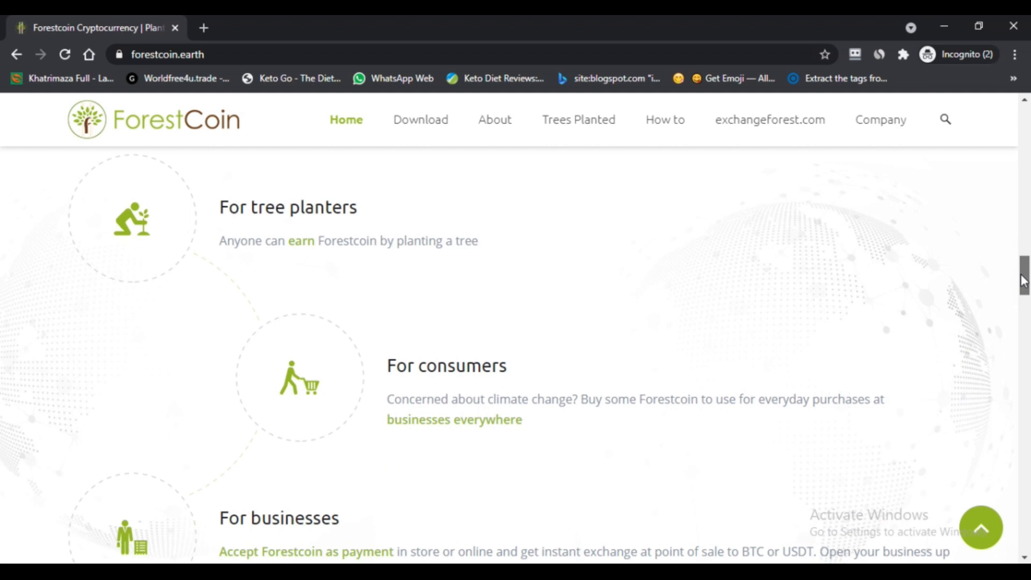
{"action": "scroll", "scroll_direction": "down", "scroll_amount": 3}
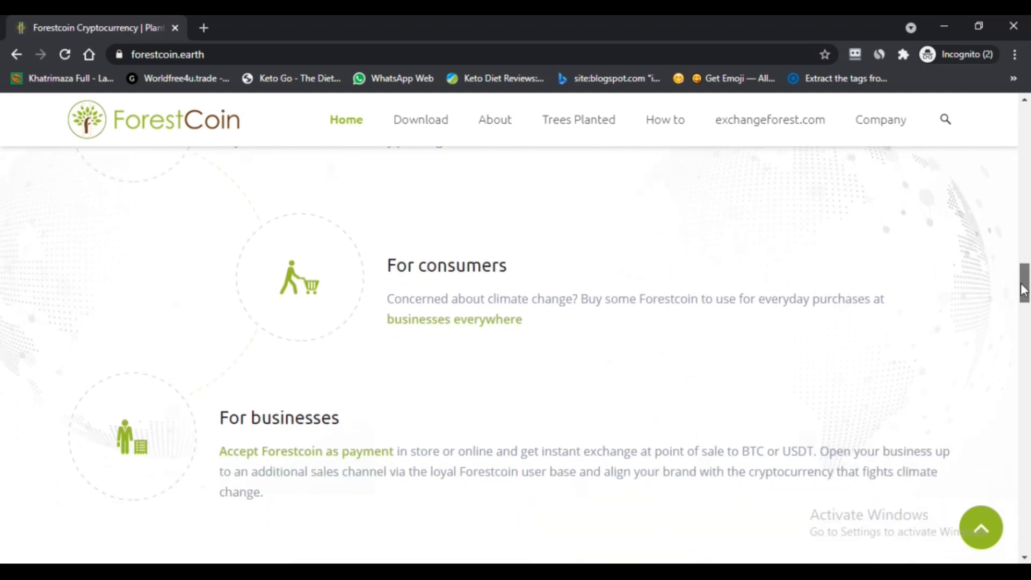
{"action": "scroll", "scroll_direction": "down", "scroll_amount": 3}
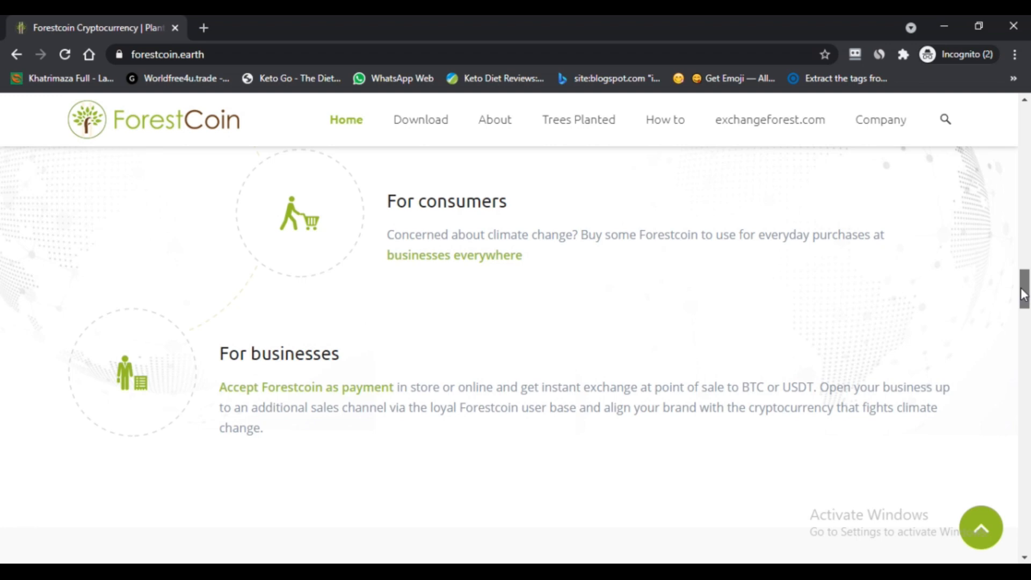
{"action": "scroll", "scroll_direction": "down", "scroll_amount": 3}
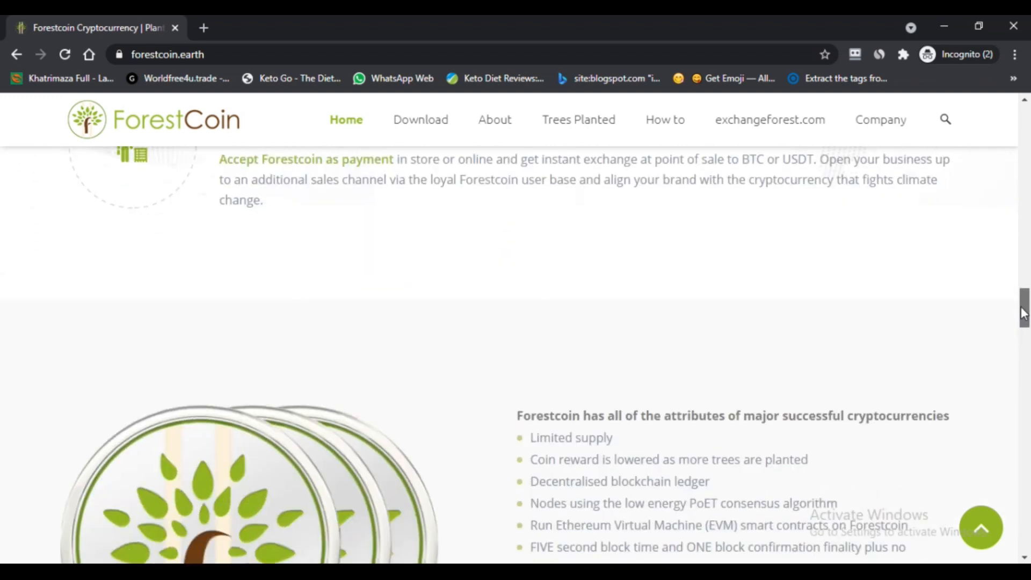
{"action": "scroll", "scroll_direction": "down", "scroll_amount": 3}
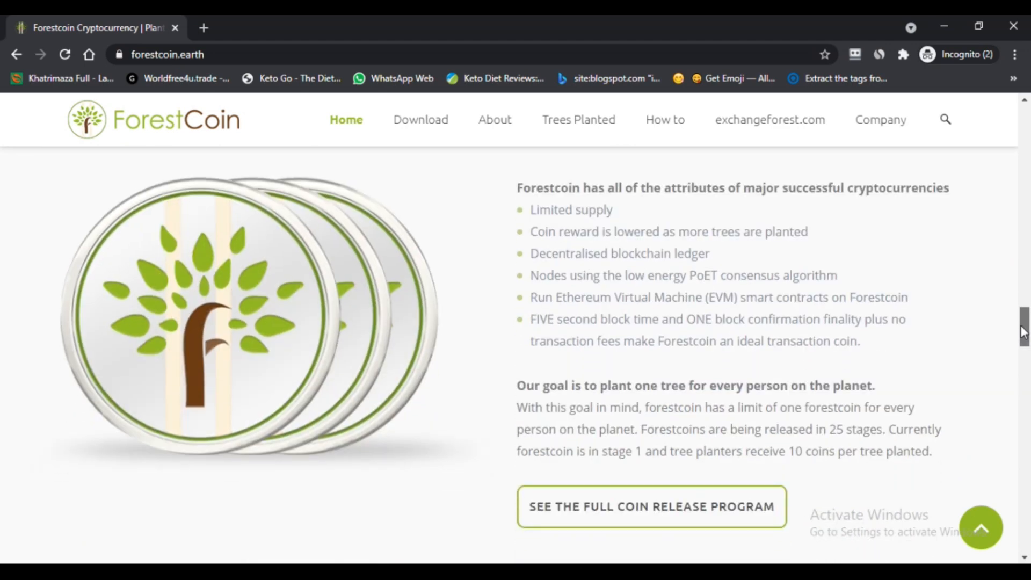
{"action": "scroll", "scroll_direction": "down", "scroll_amount": 3}
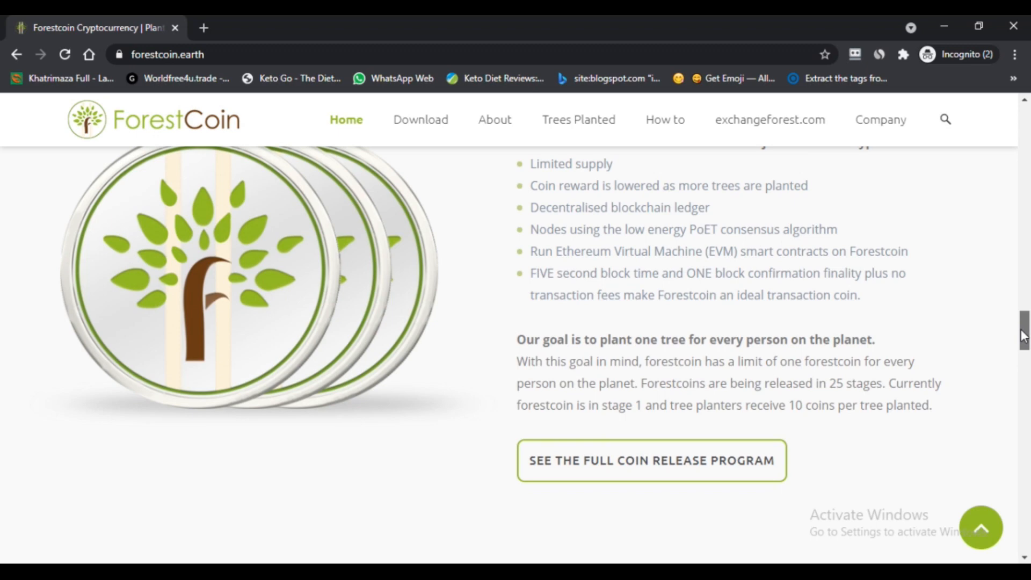
{"action": "scroll", "scroll_direction": "down", "scroll_amount": 3}
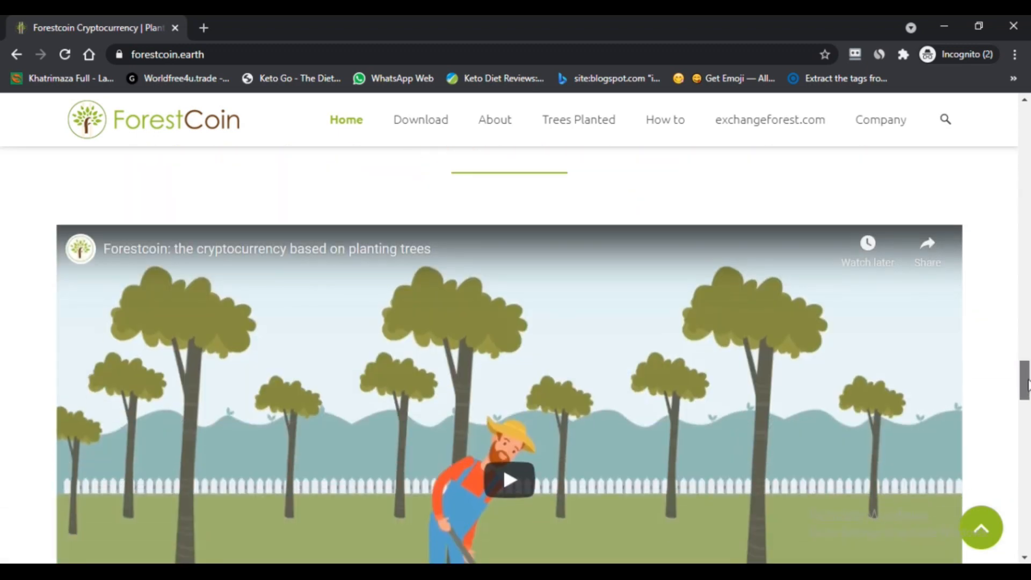
{"action": "scroll", "scroll_direction": "down", "scroll_amount": 3}
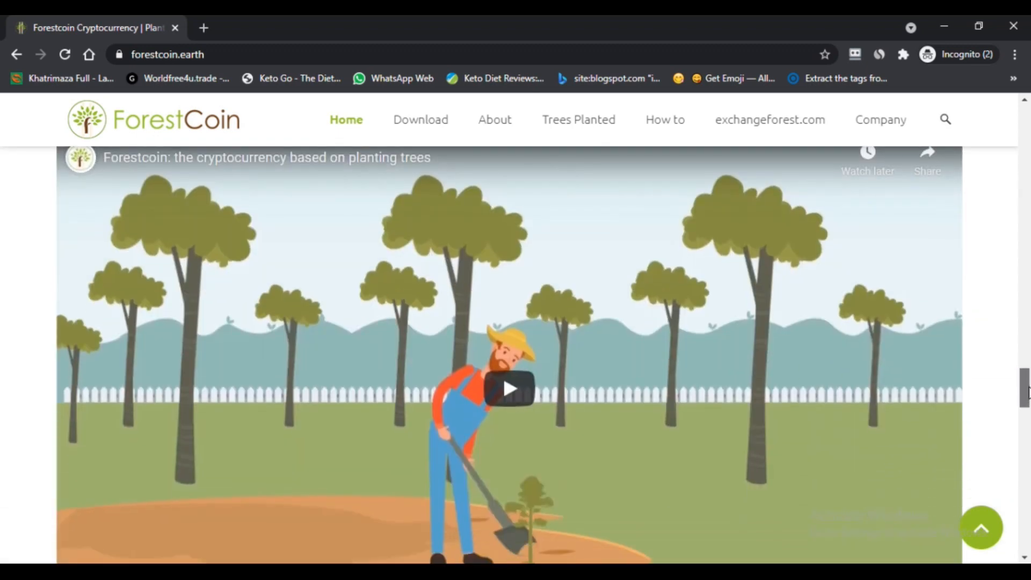
{"action": "scroll", "scroll_direction": "down", "scroll_amount": 3}
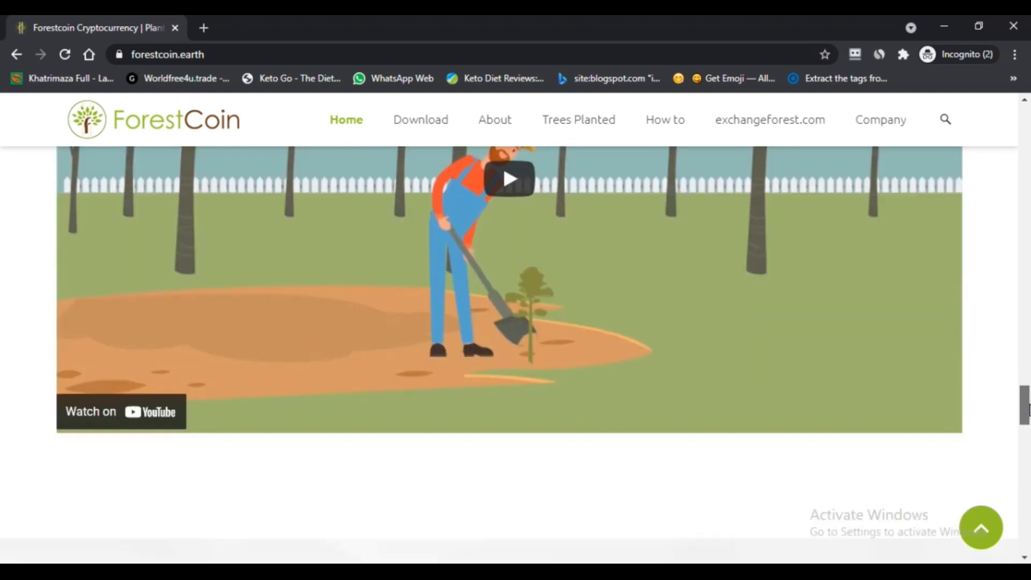
{"action": "scroll", "scroll_direction": "down", "scroll_amount": 3}
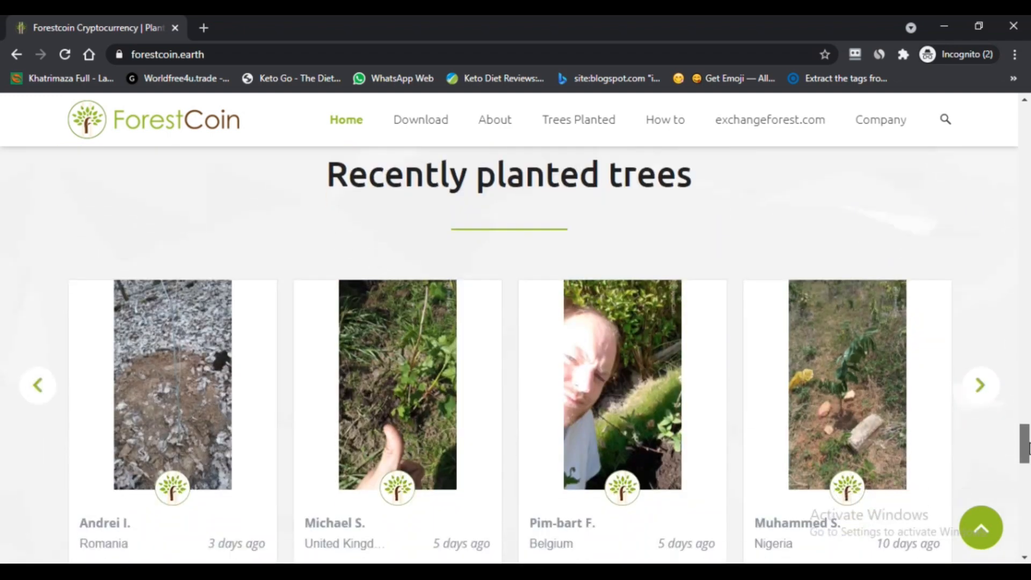
{"action": "scroll", "scroll_direction": "down", "scroll_amount": 3}
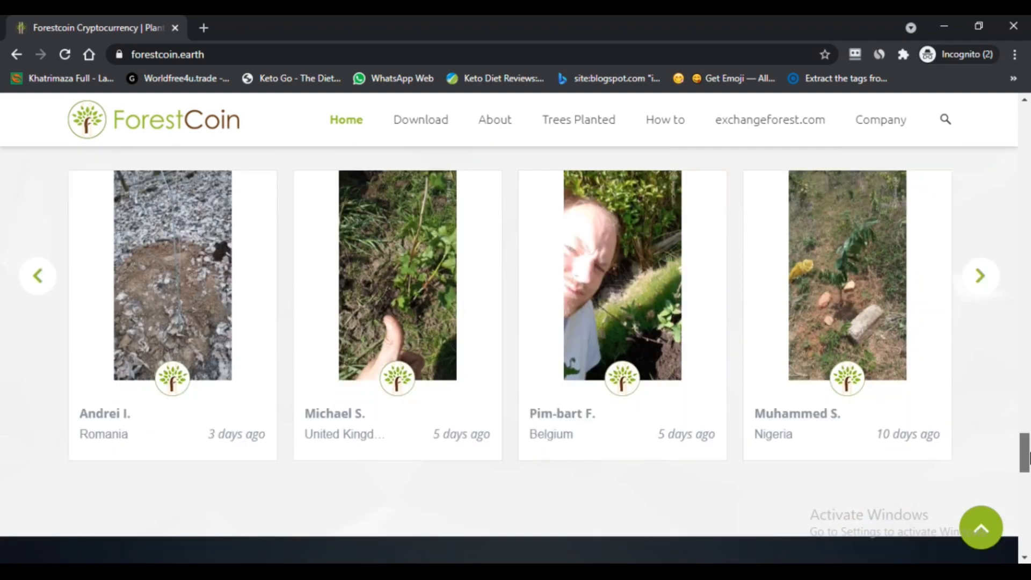
{"action": "scroll", "scroll_direction": "down", "scroll_amount": 3}
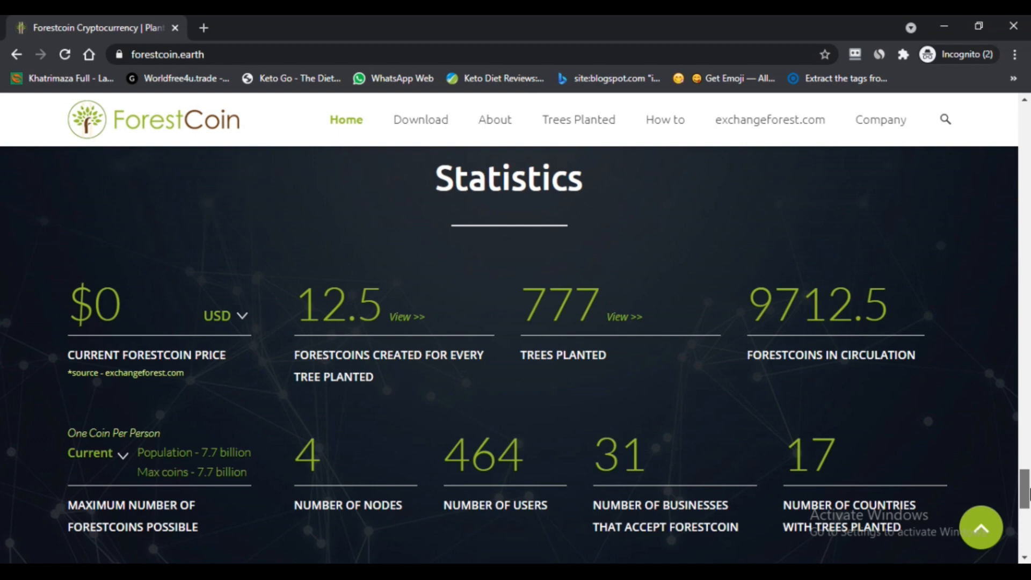
{"action": "scroll", "scroll_direction": "down", "scroll_amount": 3}
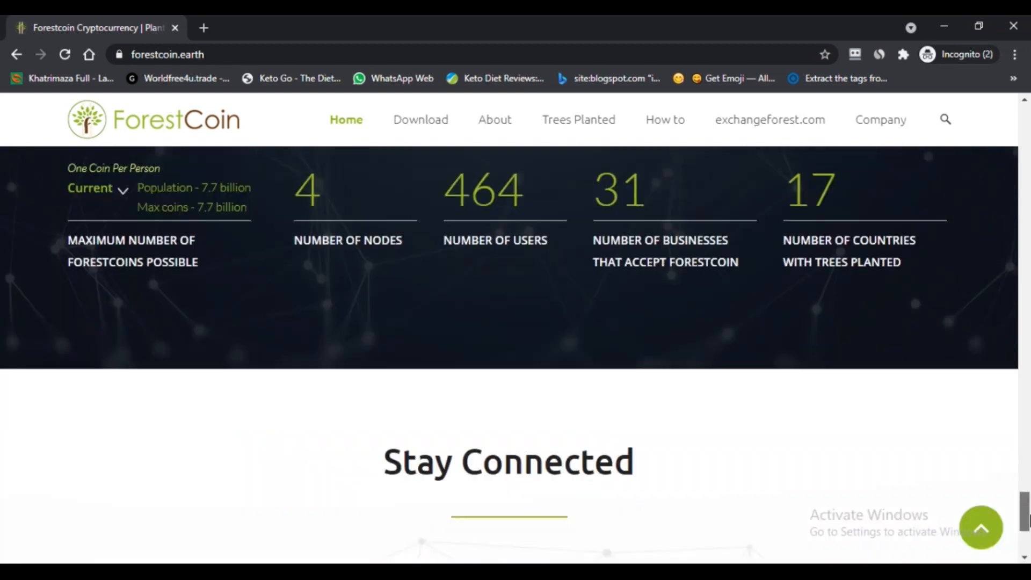
{"action": "scroll", "scroll_direction": "down", "scroll_amount": 3}
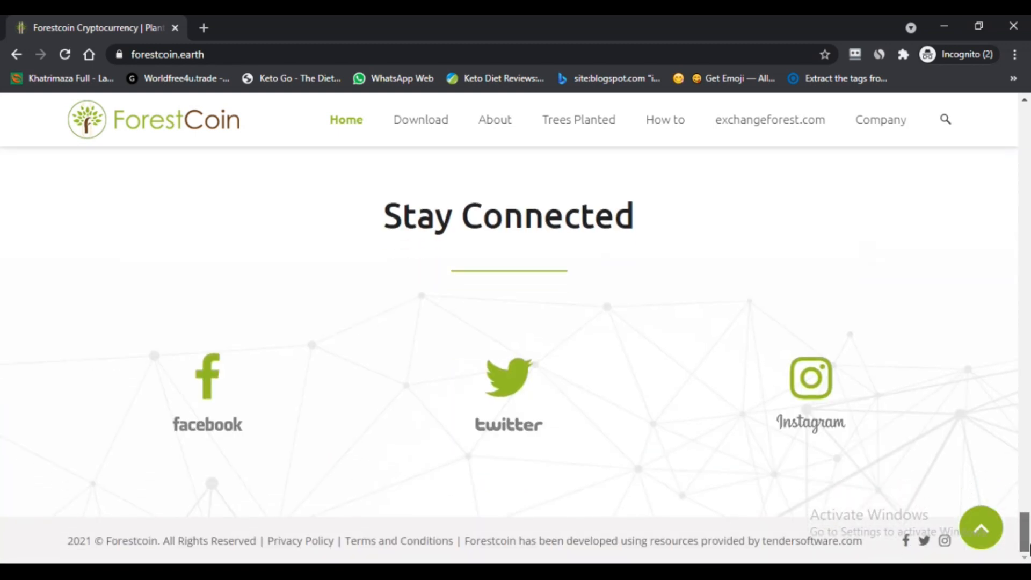
{"action": "scroll", "scroll_direction": "up", "scroll_amount": 3}
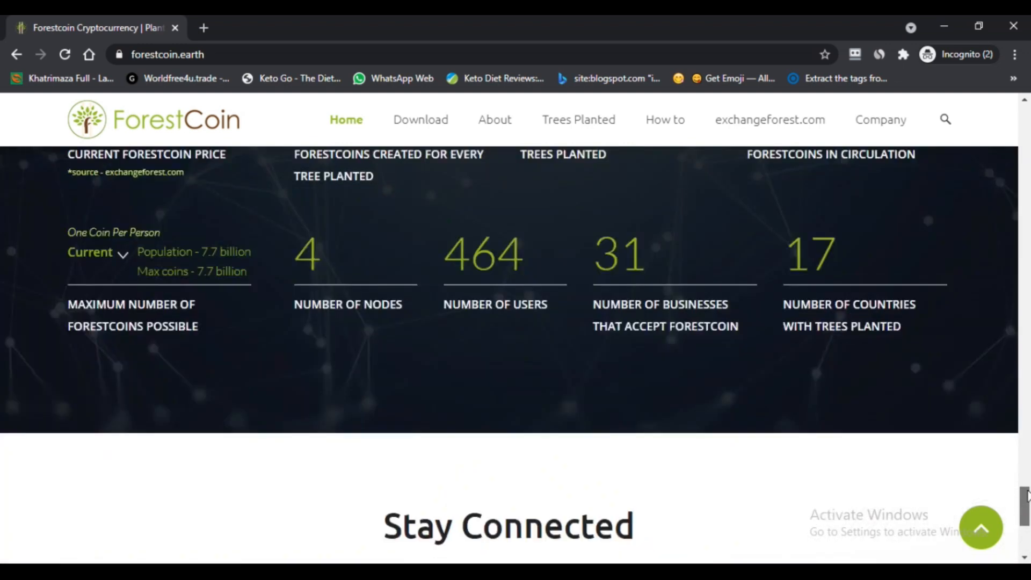
{"action": "scroll", "scroll_direction": "down", "scroll_amount": 3}
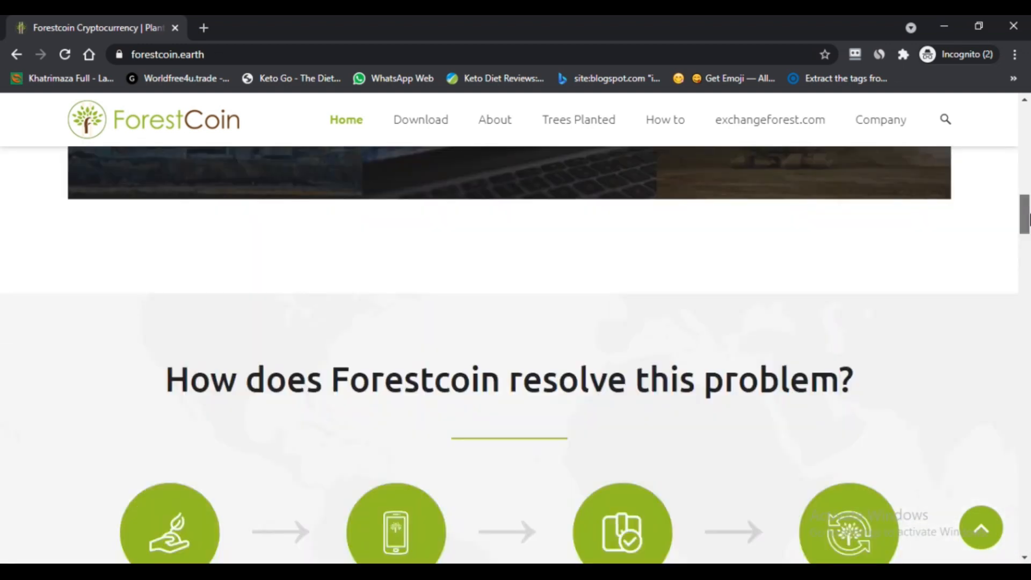